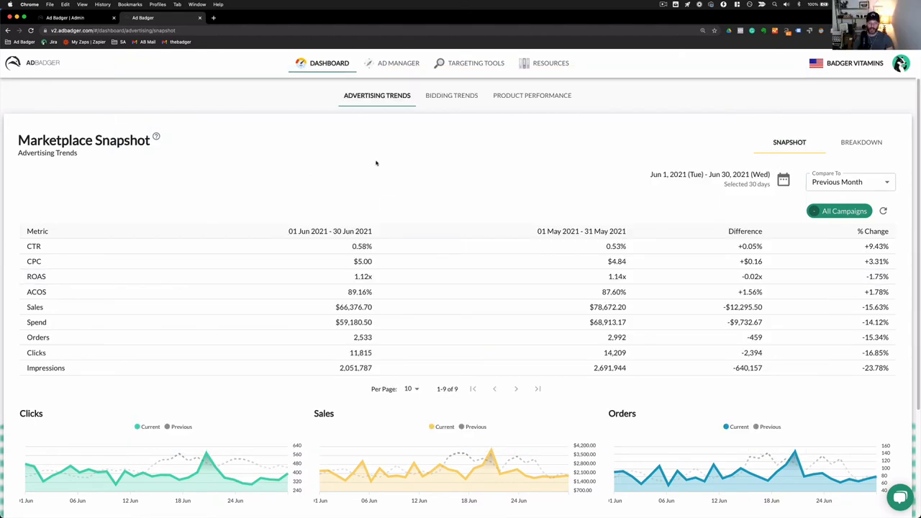
{"action": "mouse_move", "coordinate": [449, 101]}
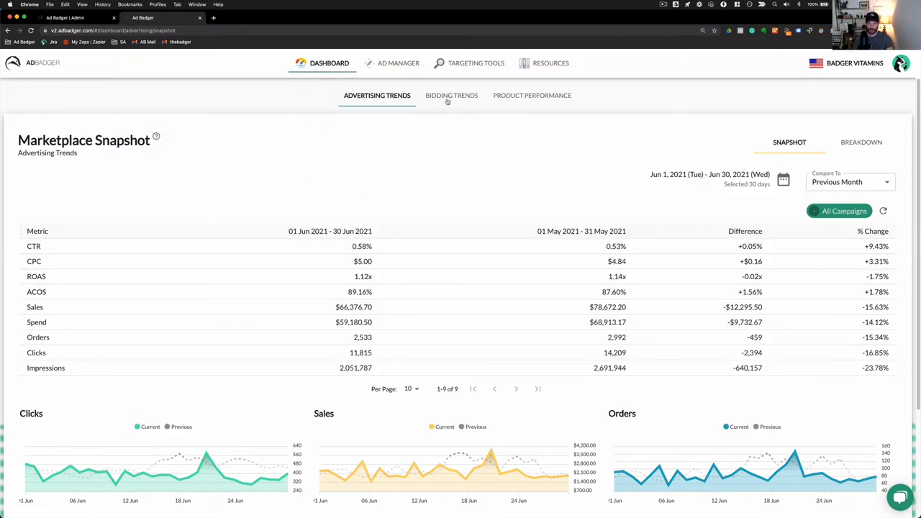
- Switch to the Bidding Trends overview and move down its Bidding Performance summary
{"action": "left_click", "coordinate": [452, 95]}
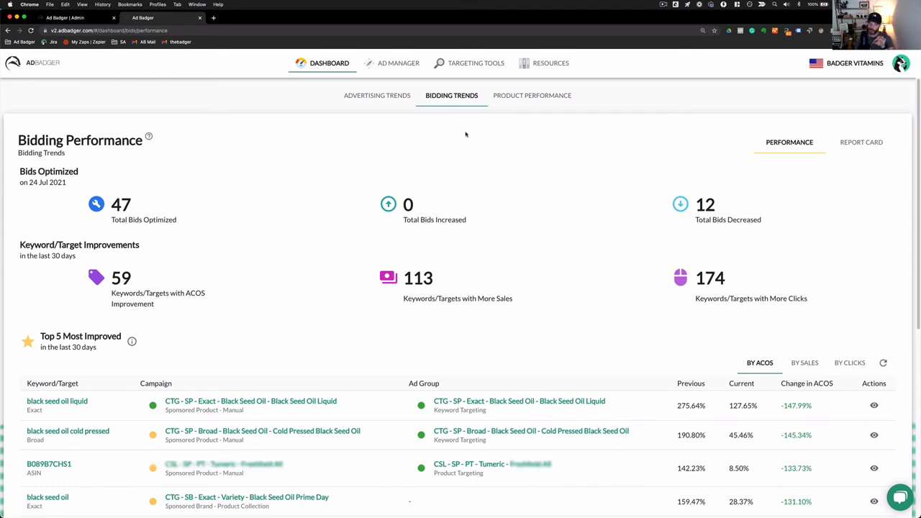
{"action": "scroll", "scroll_direction": "down", "scroll_amount": 3}
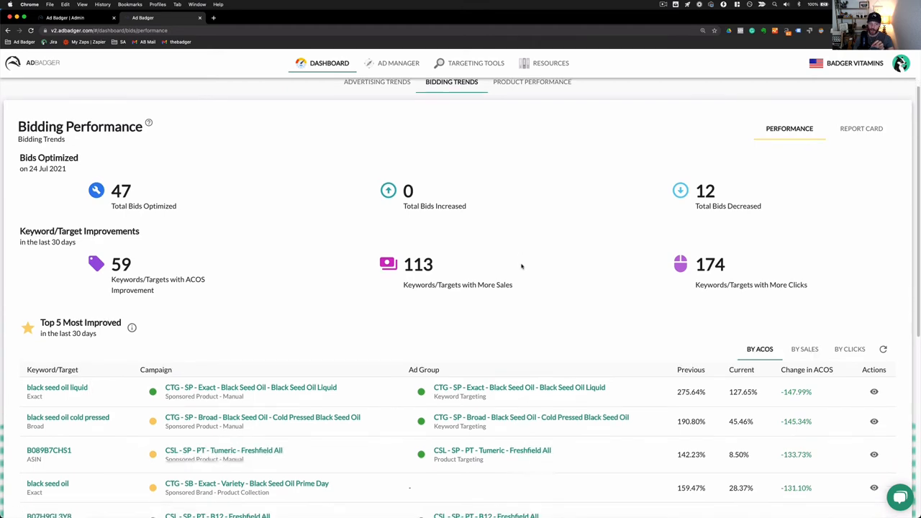
- Scroll down to the Poor Performers table of keywords suggested for pausing
{"action": "scroll", "scroll_direction": "down", "scroll_amount": 3}
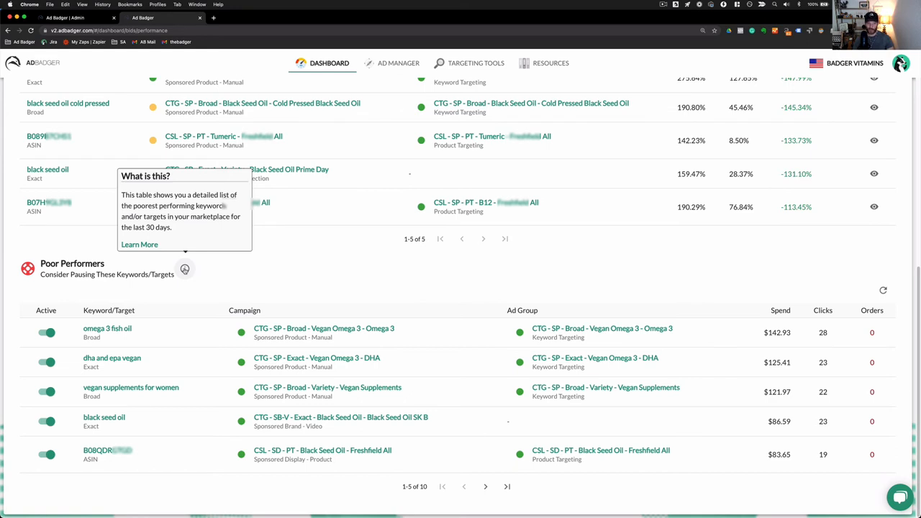
{"action": "mouse_move", "coordinate": [409, 294]}
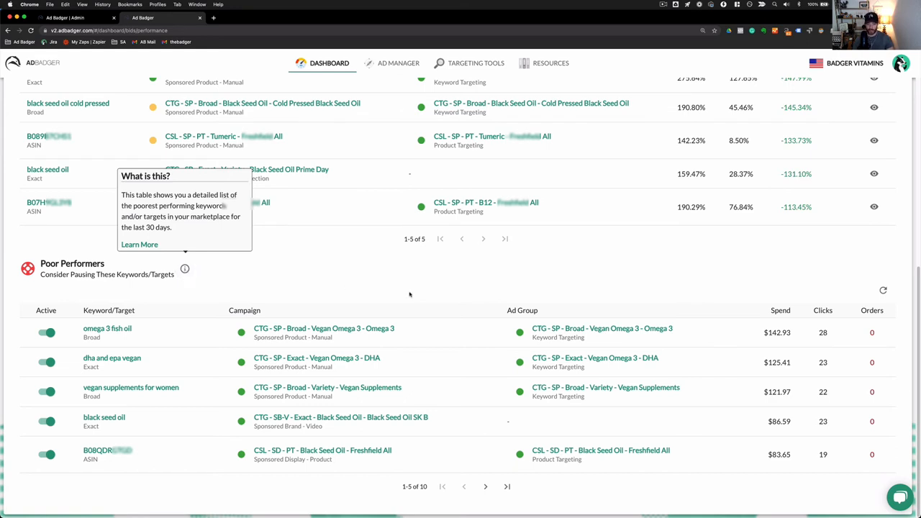
{"action": "mouse_move", "coordinate": [409, 294]}
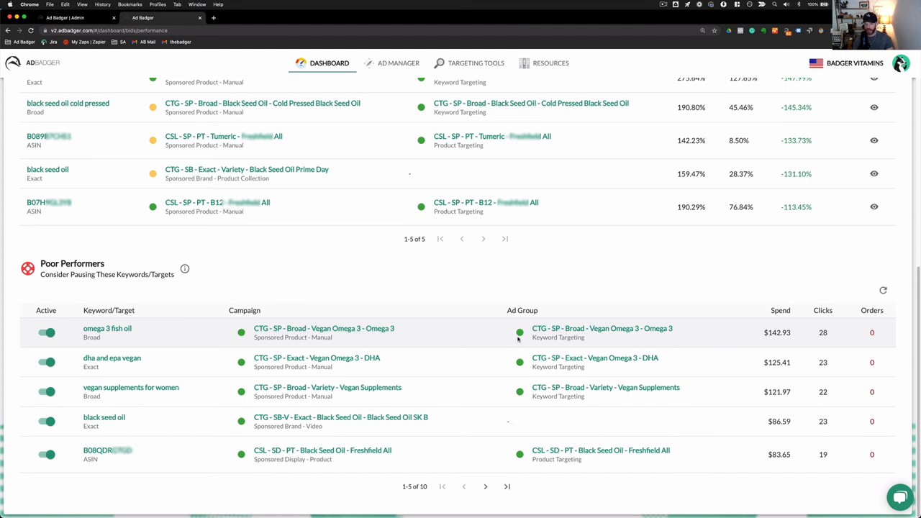
{"action": "mouse_move", "coordinate": [768, 337]}
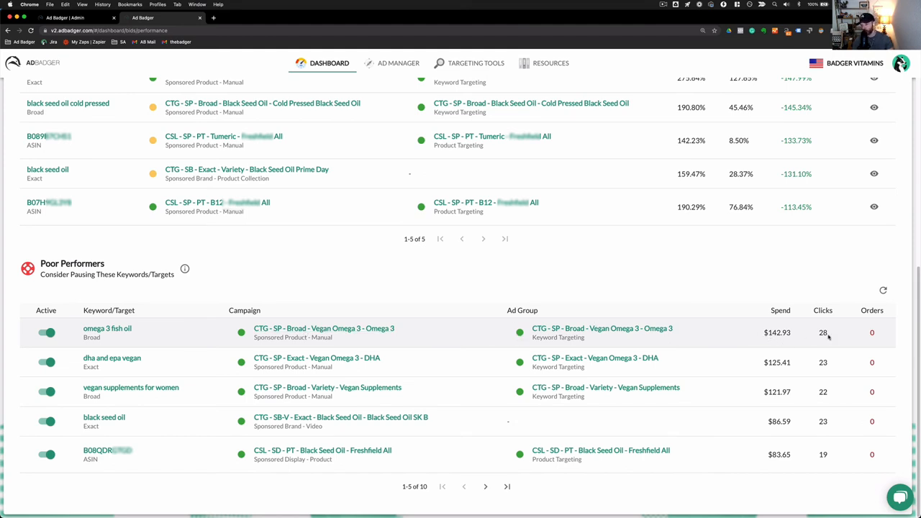
{"action": "mouse_move", "coordinate": [886, 326]}
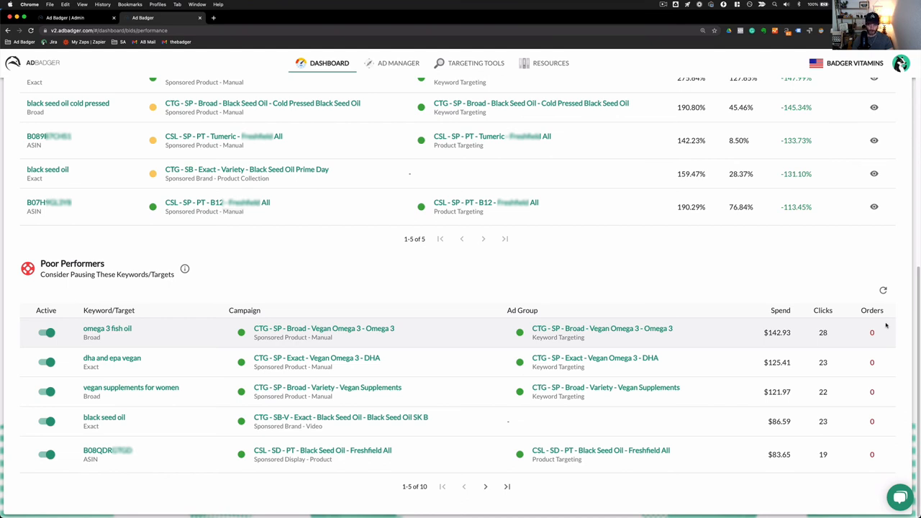